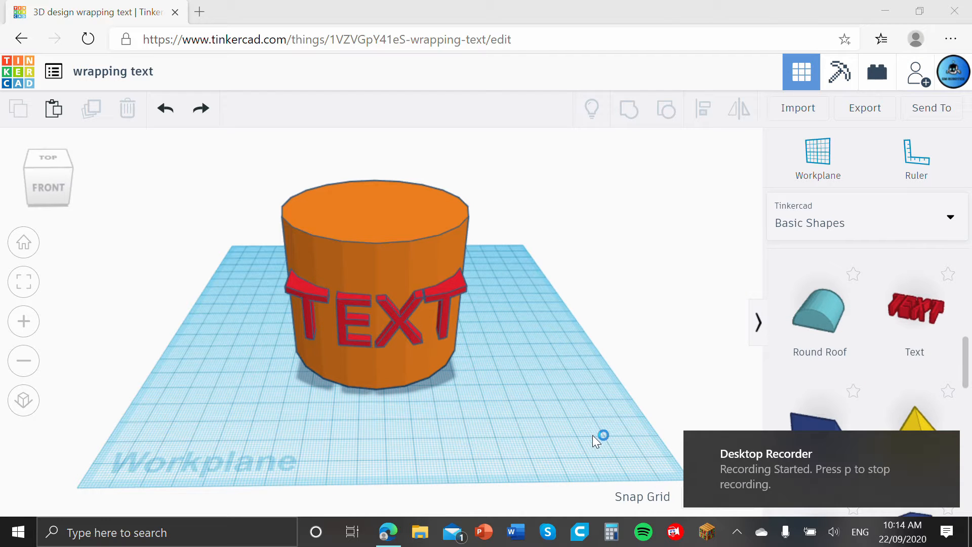
mouse_move(552, 402)
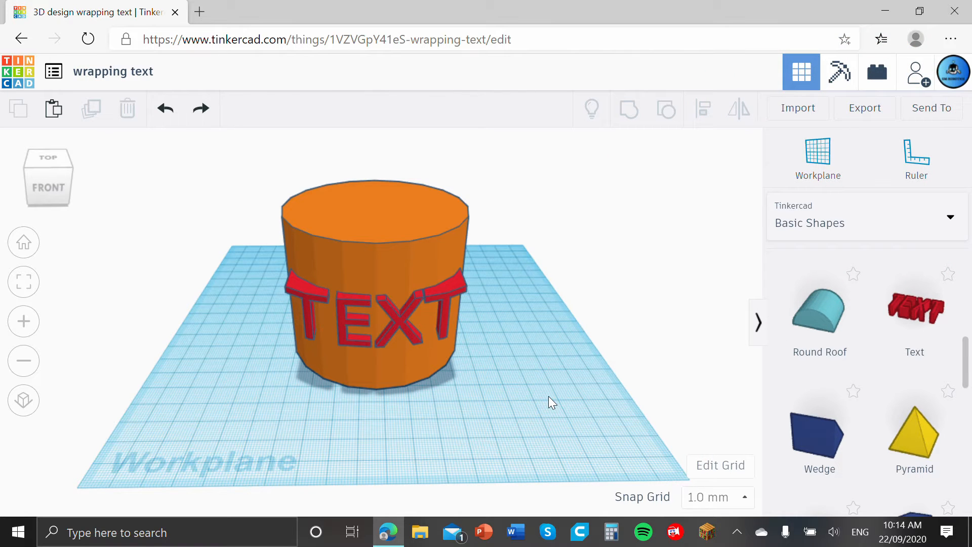
mouse_move(650, 167)
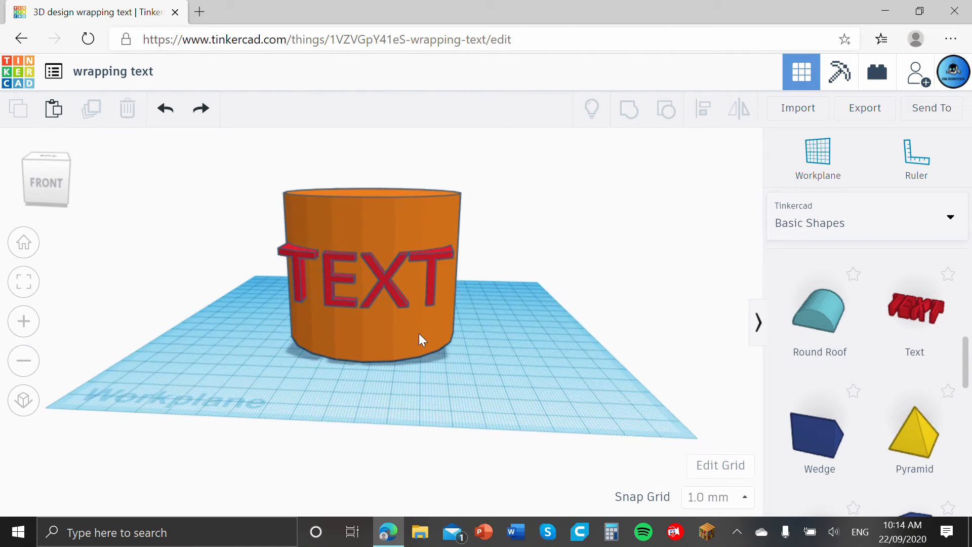
Inspect the red-text example, then place a new orange cylinder beside it on the workplane.
click(371, 279)
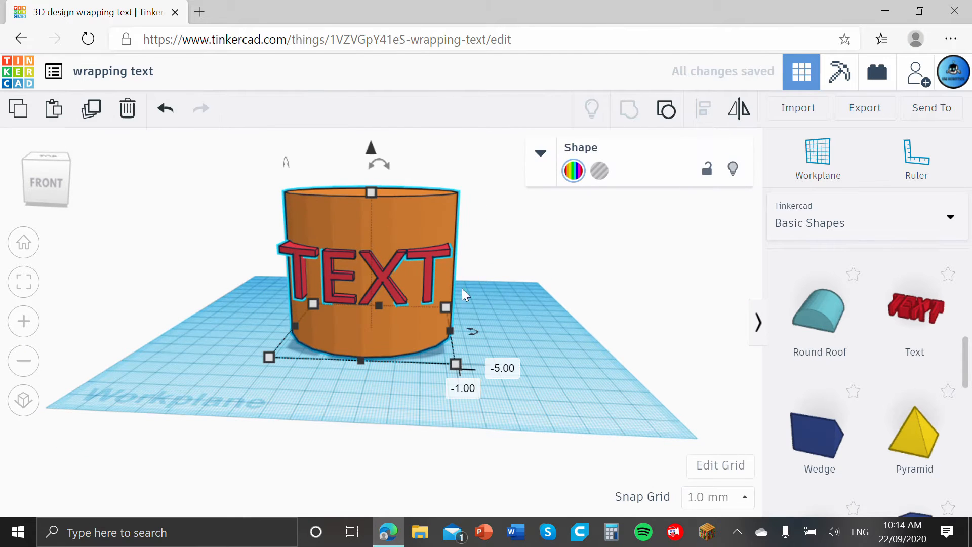
click(576, 289)
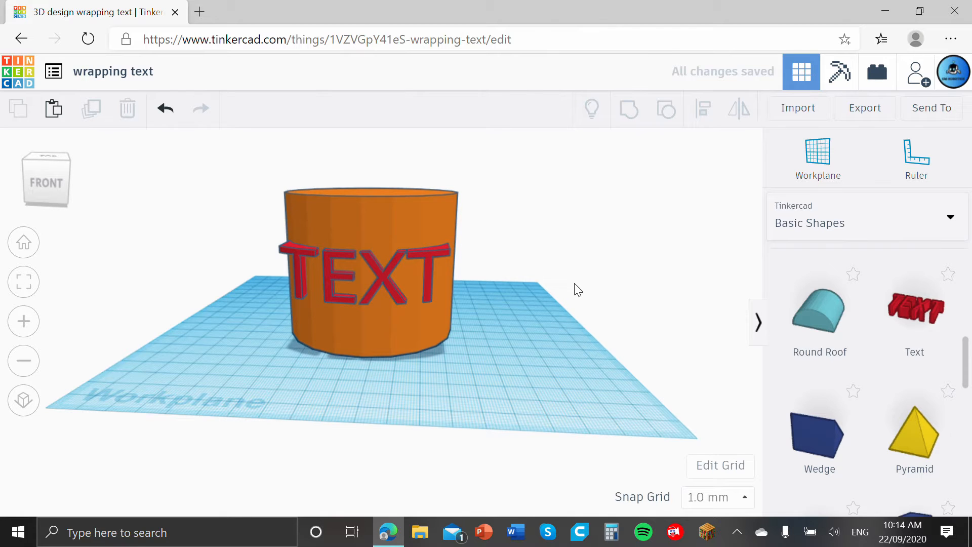
mouse_move(651, 230)
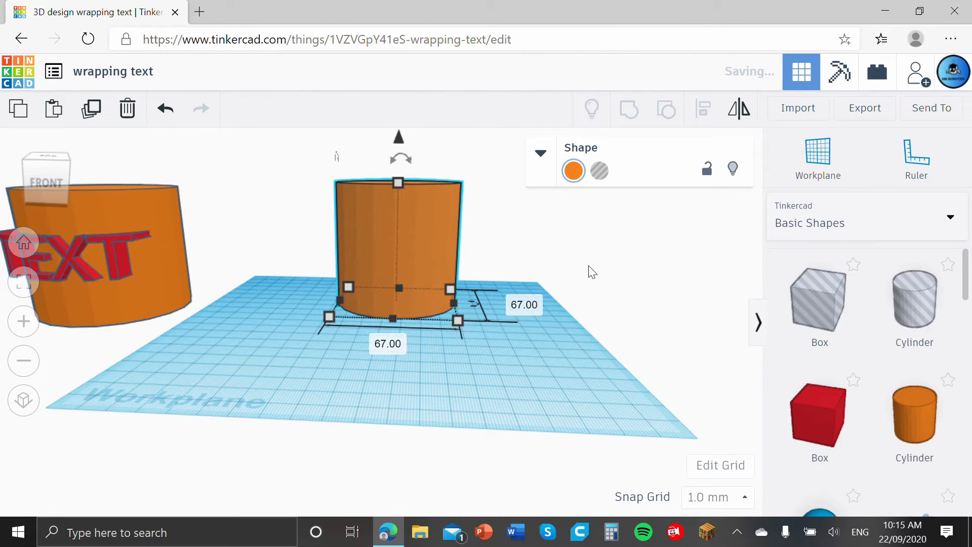
click(589, 272)
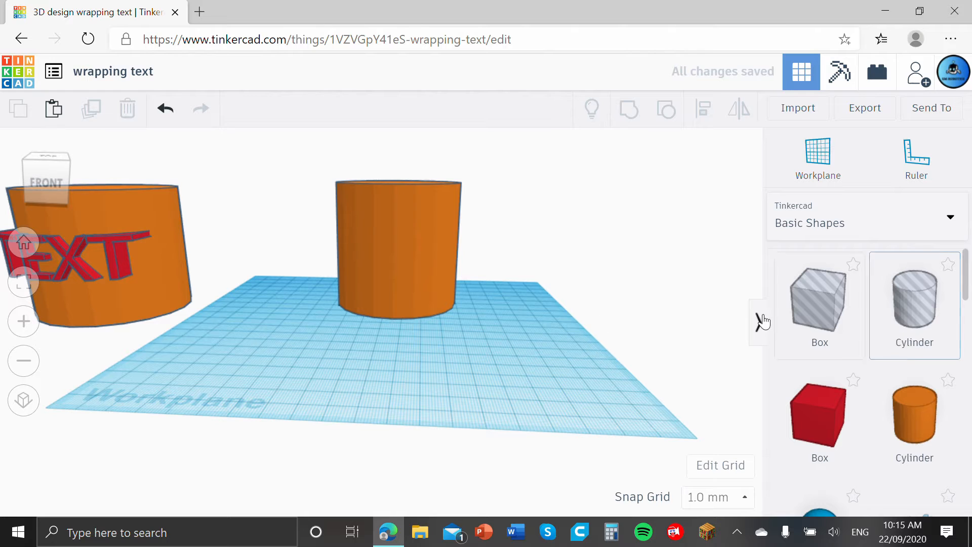
scroll(down, 3)
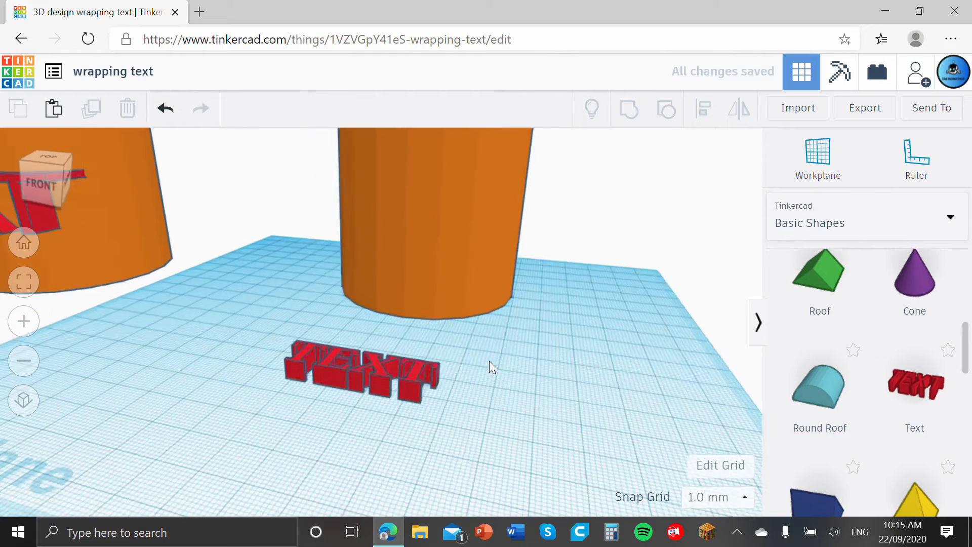
Rotate the red TEXT shape 90° so it stands upright.
click(362, 368)
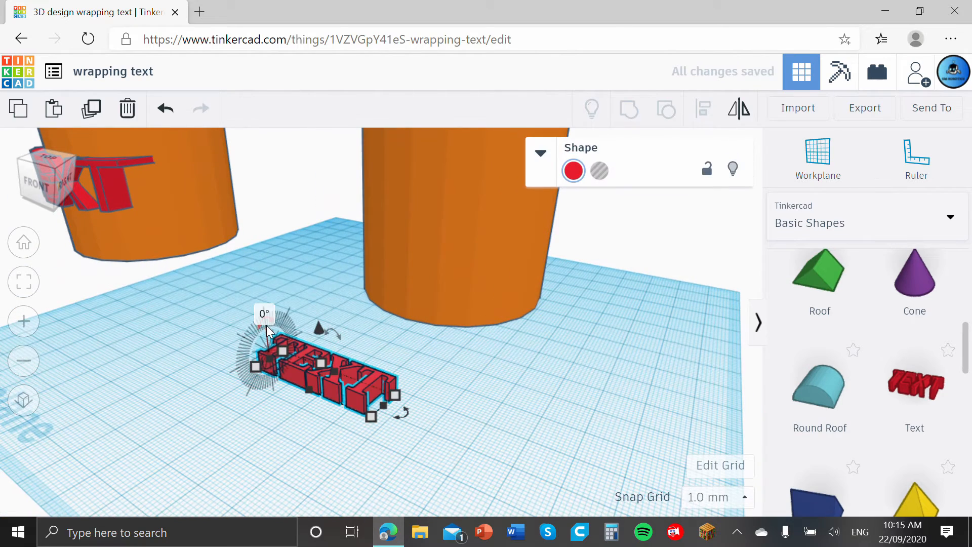
text(9)
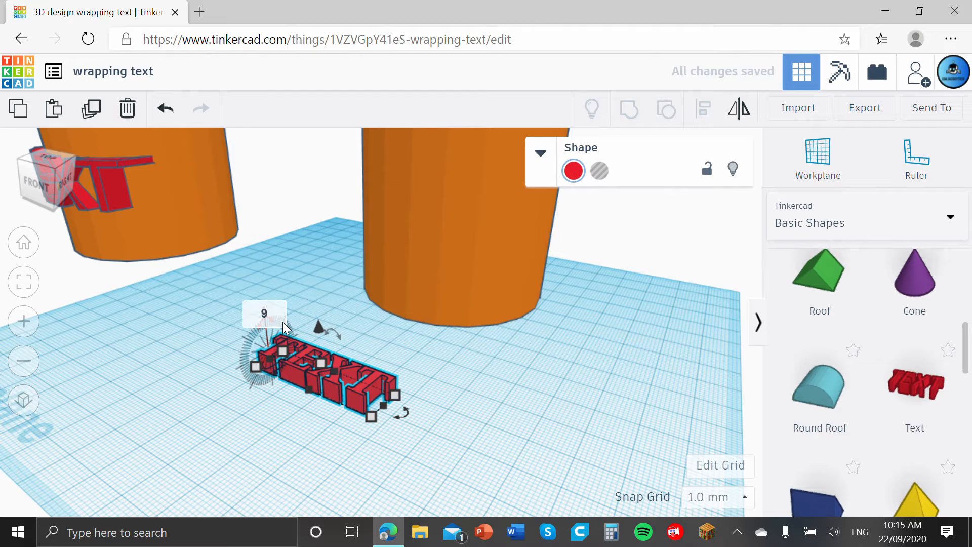
click(505, 406)
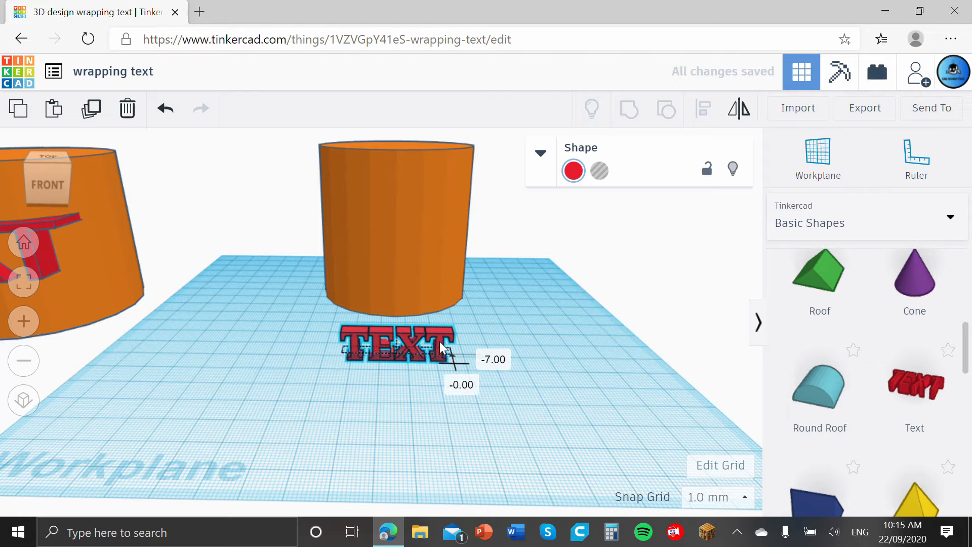
Align the upright TEXT centred with the new cylinder.
click(397, 223)
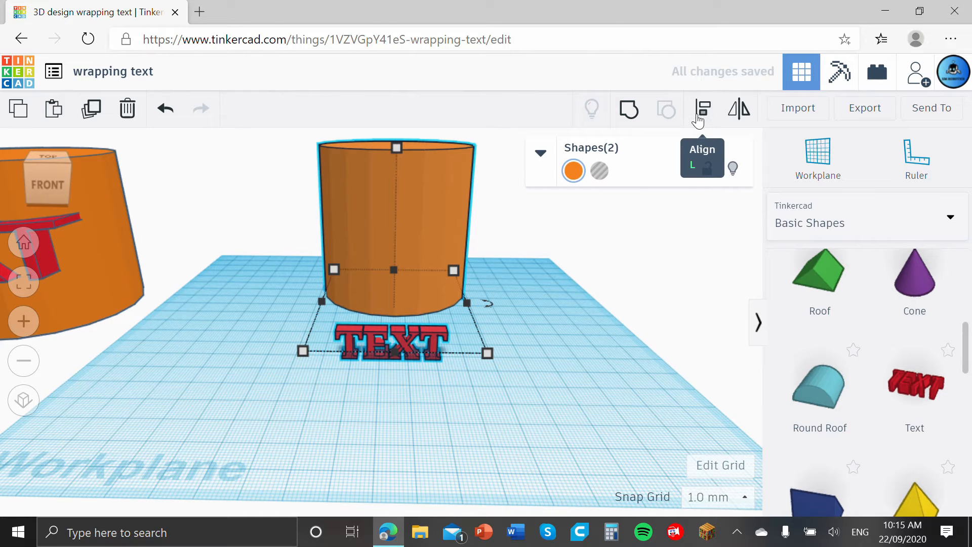
mouse_move(664, 392)
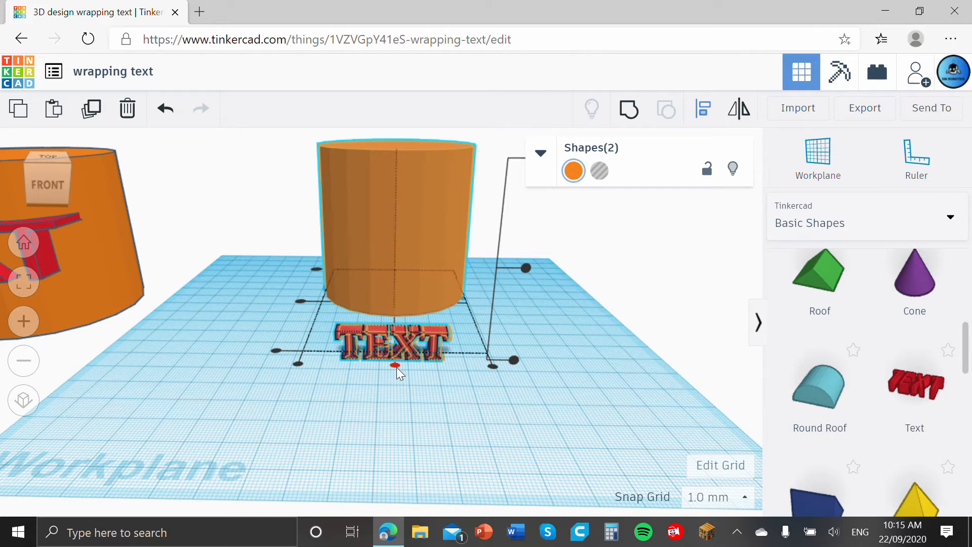
click(586, 338)
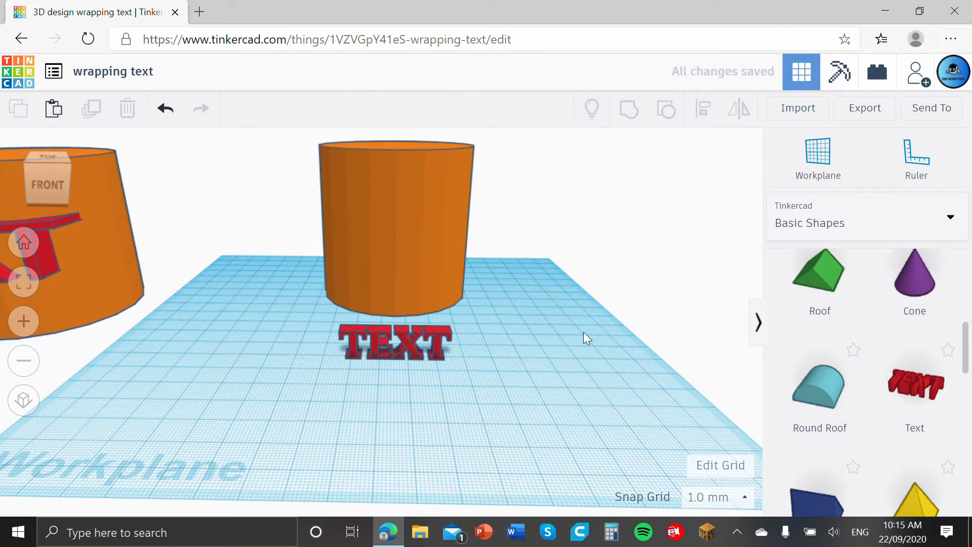
click(396, 341)
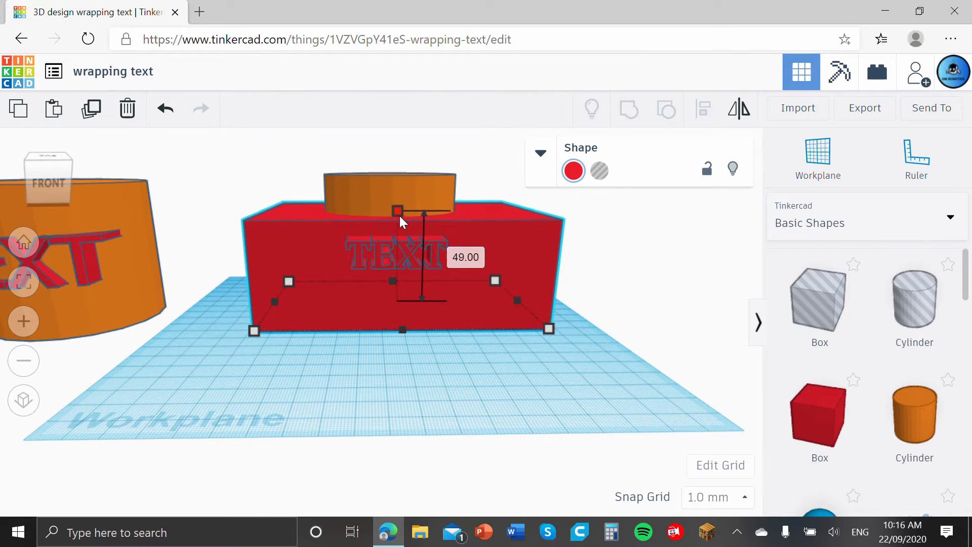
Size a red box around the upright TEXT and the cylinder's lower part.
click(637, 269)
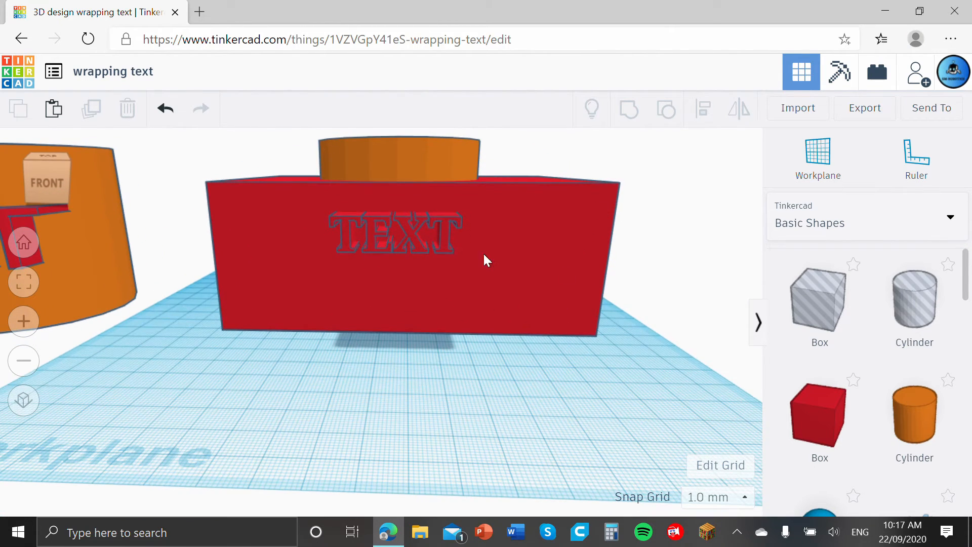
mouse_move(348, 226)
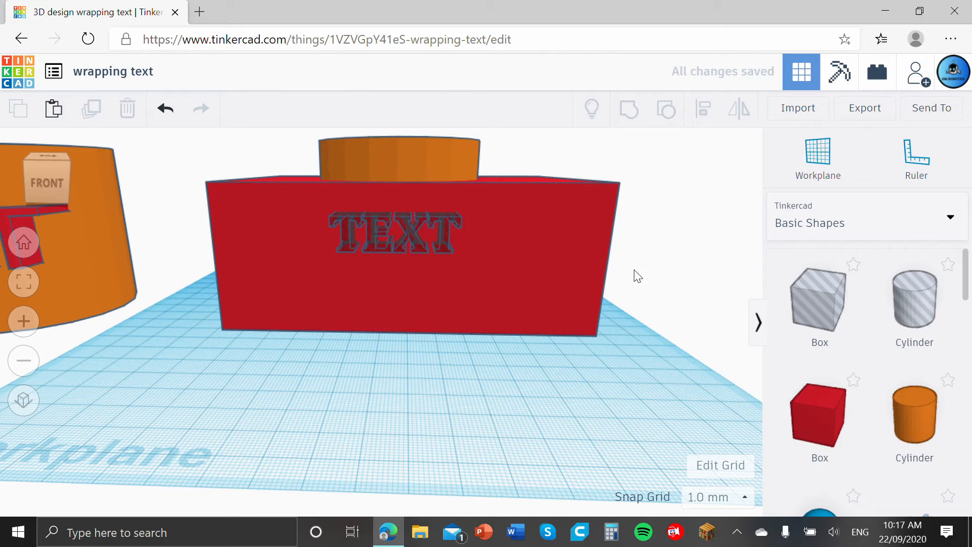
Group the red box with the TEXT and turn the box into a hole.
click(397, 233)
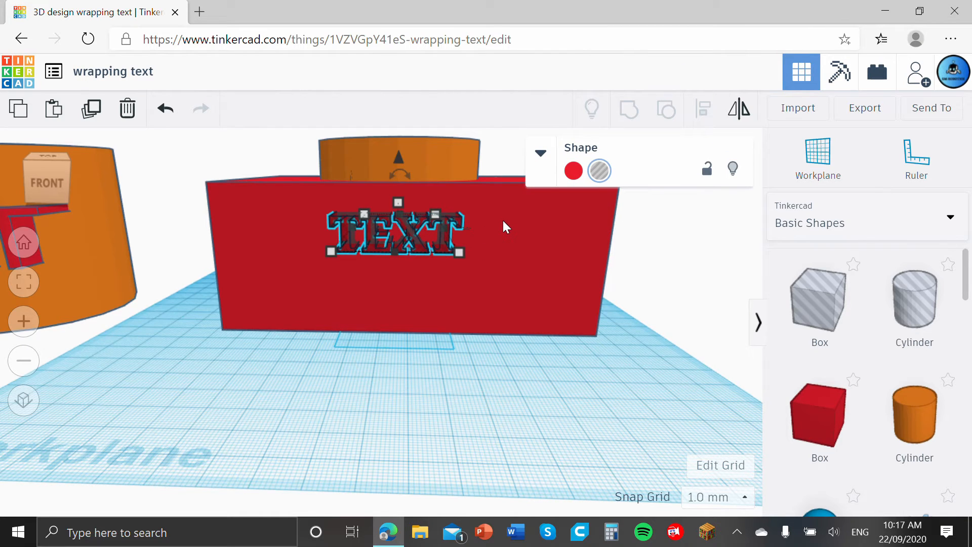
mouse_move(521, 242)
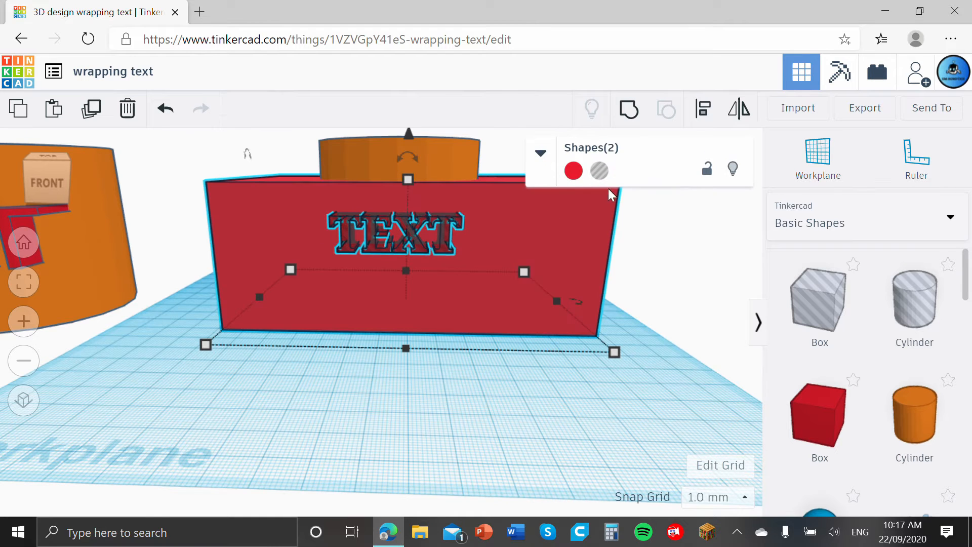
mouse_move(484, 248)
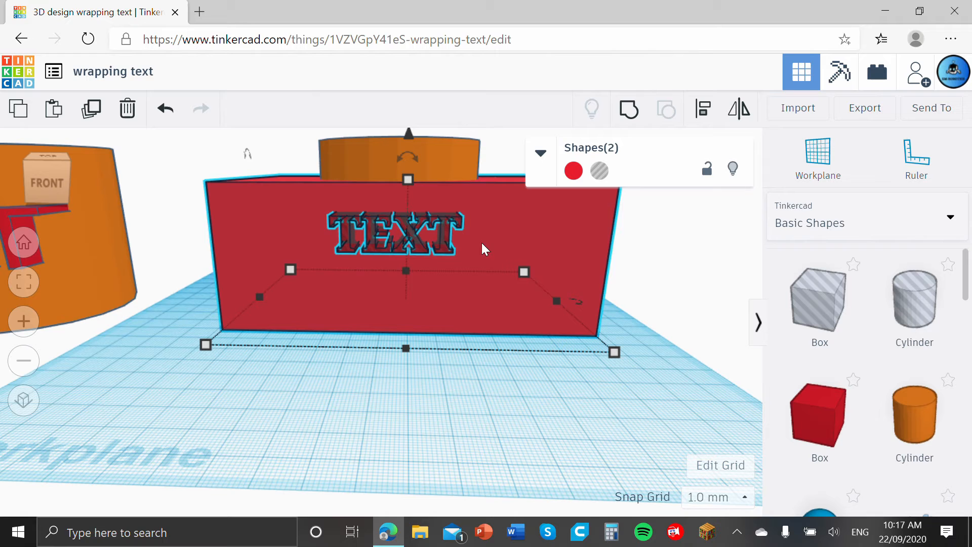
mouse_move(627, 110)
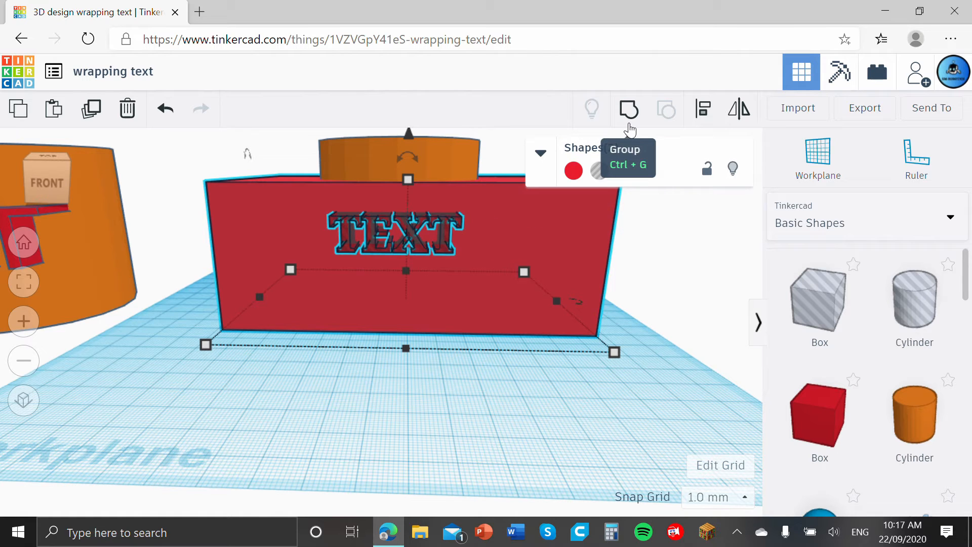
click(628, 109)
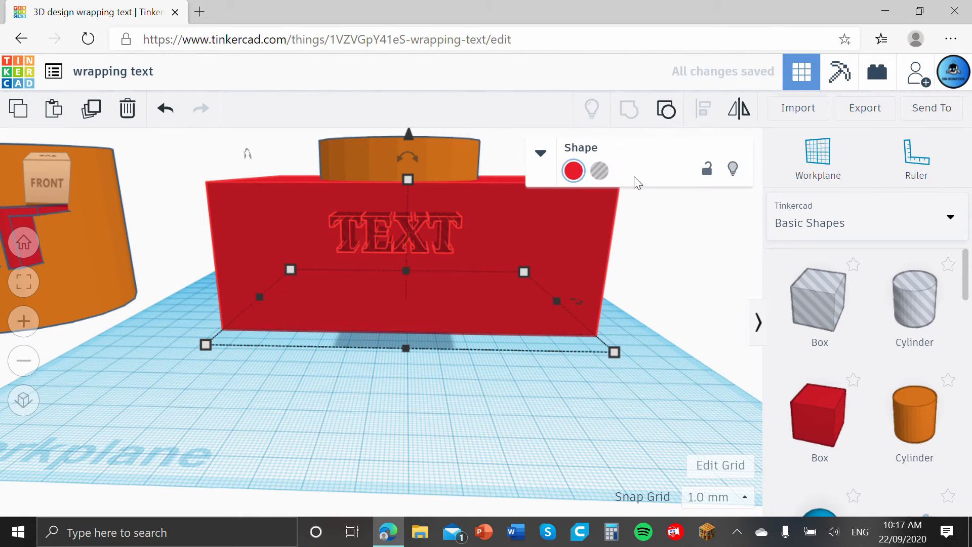
mouse_move(451, 242)
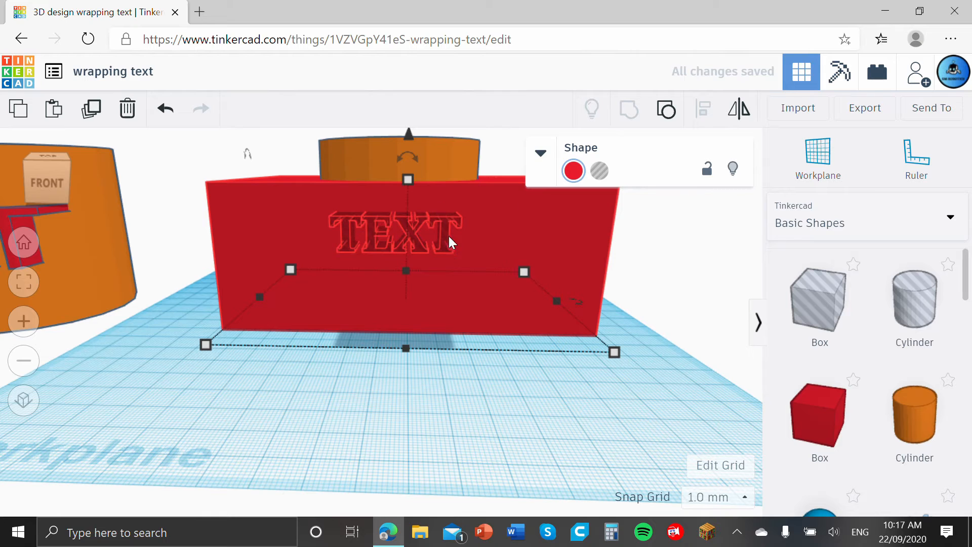
mouse_move(459, 207)
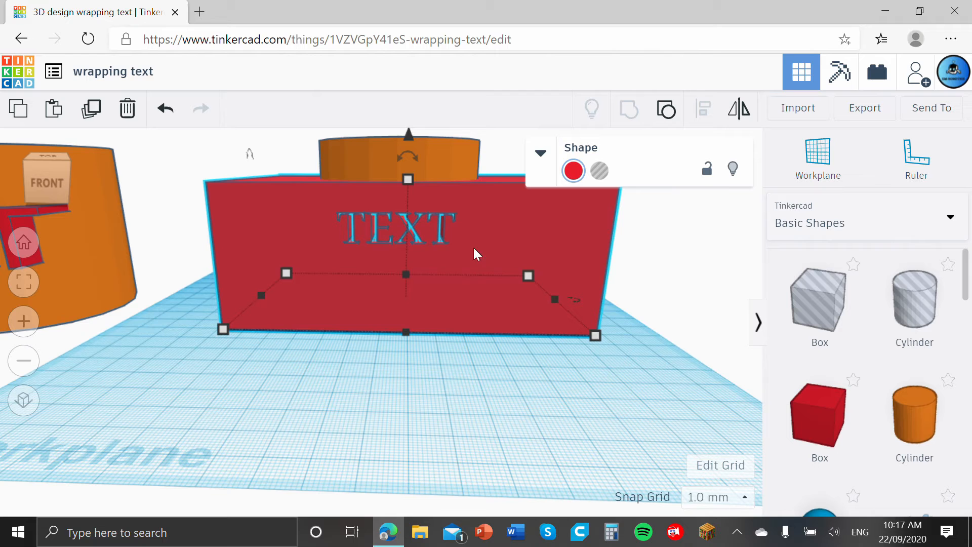
mouse_move(586, 186)
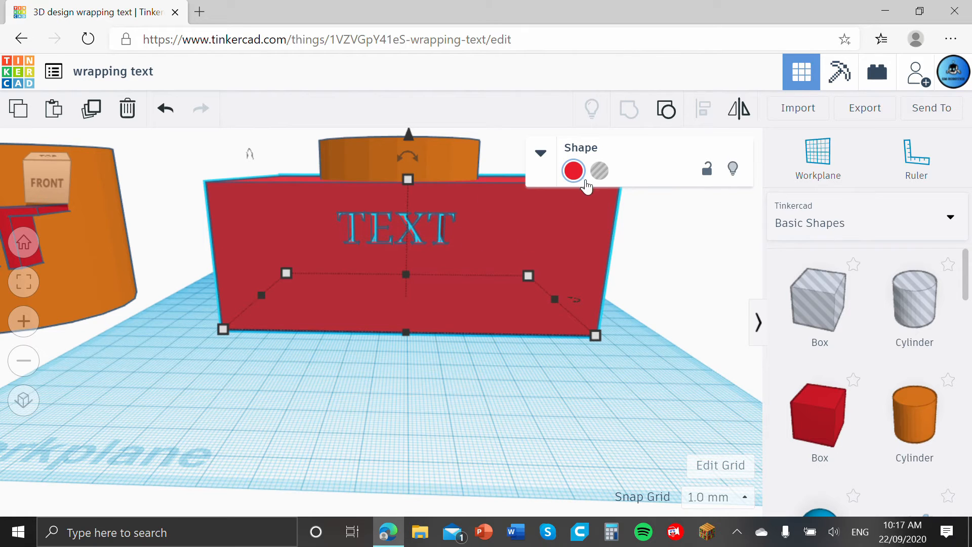
mouse_move(260, 221)
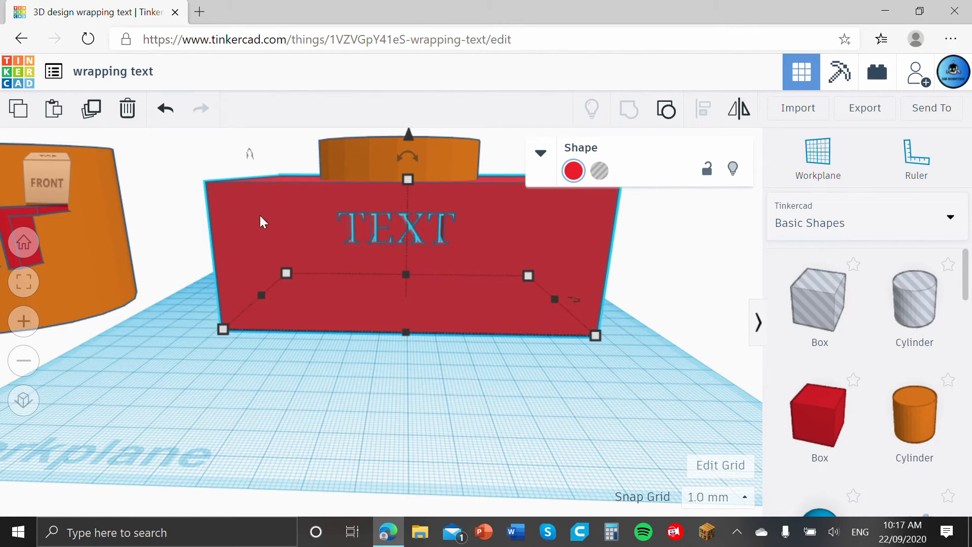
mouse_move(432, 226)
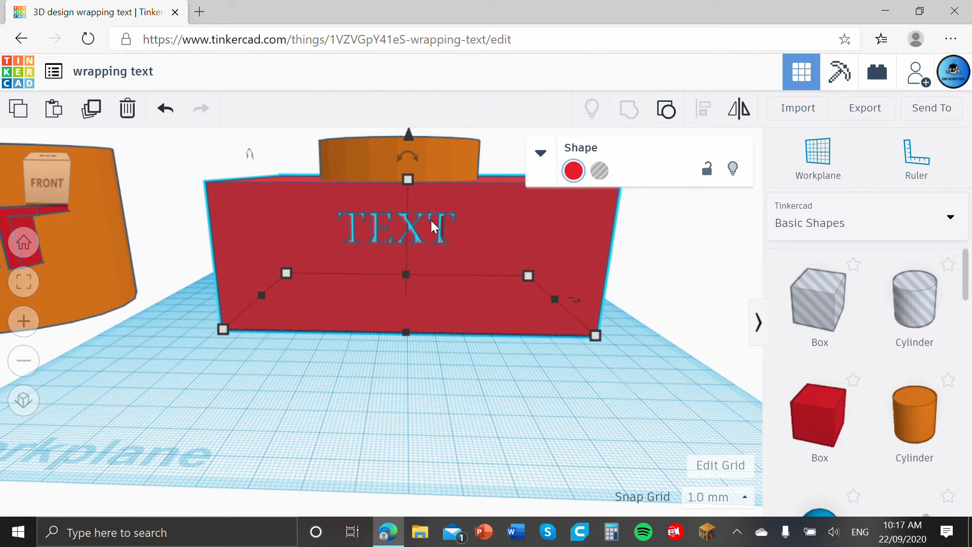
mouse_move(599, 170)
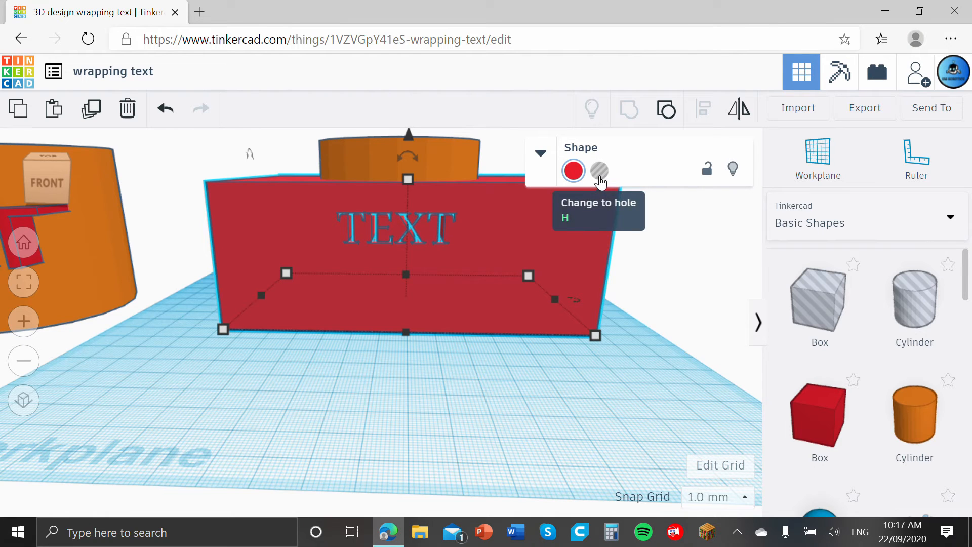
click(599, 170)
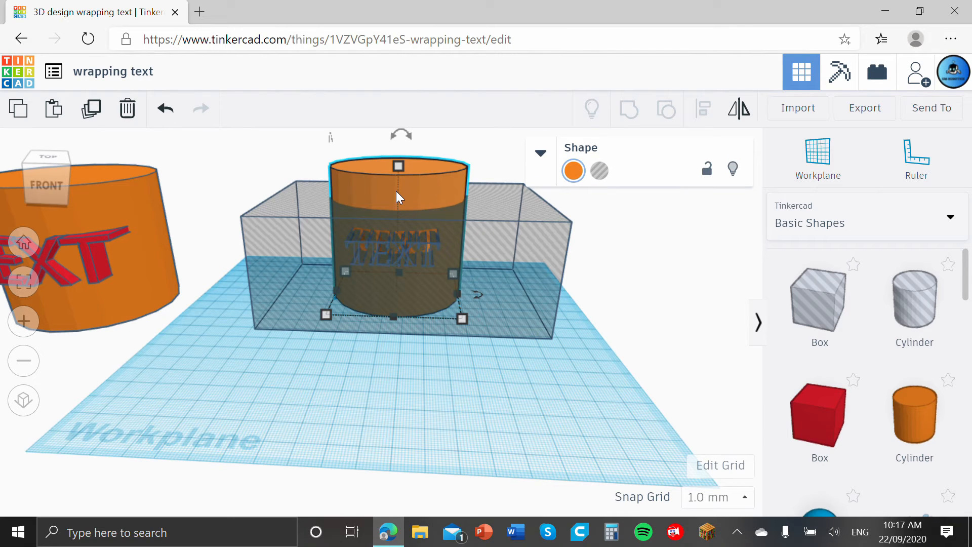
mouse_move(388, 194)
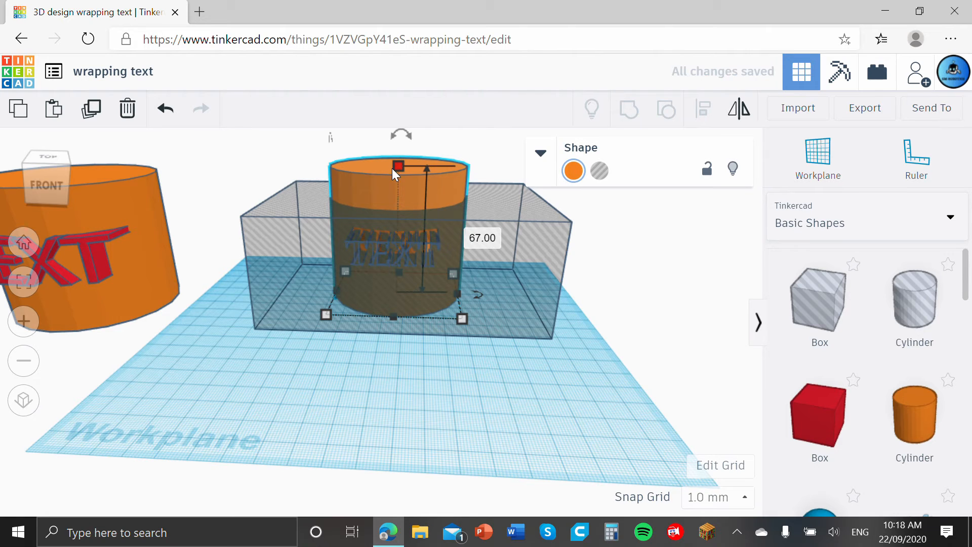
Shorten the cylinder to 48 mm, then group the hole box with the lettering.
drag(398, 165, 398, 175)
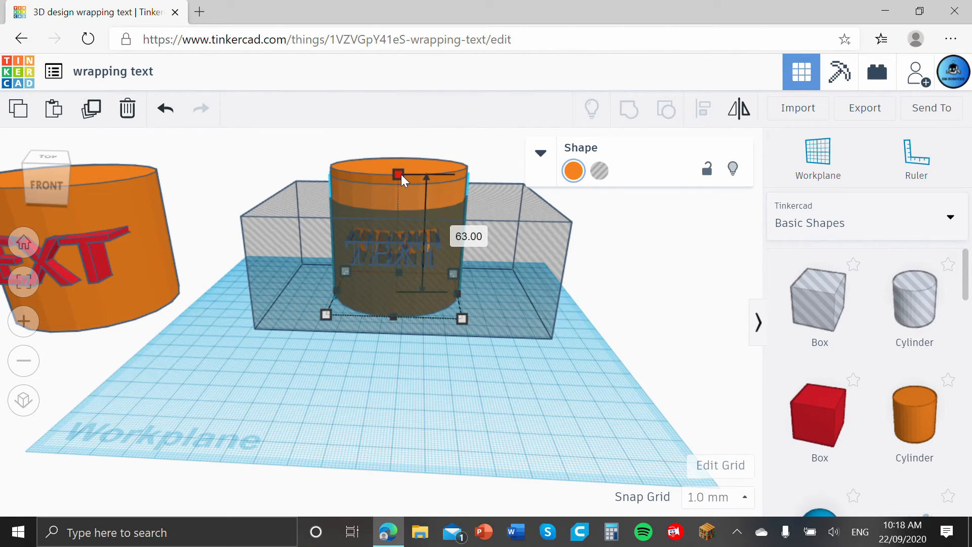
drag(399, 174, 399, 182)
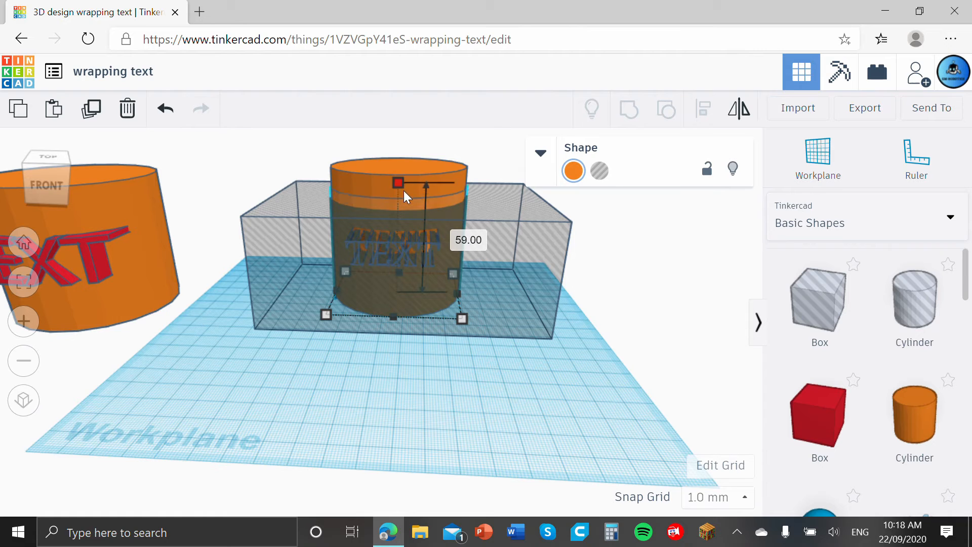
drag(399, 182, 399, 203)
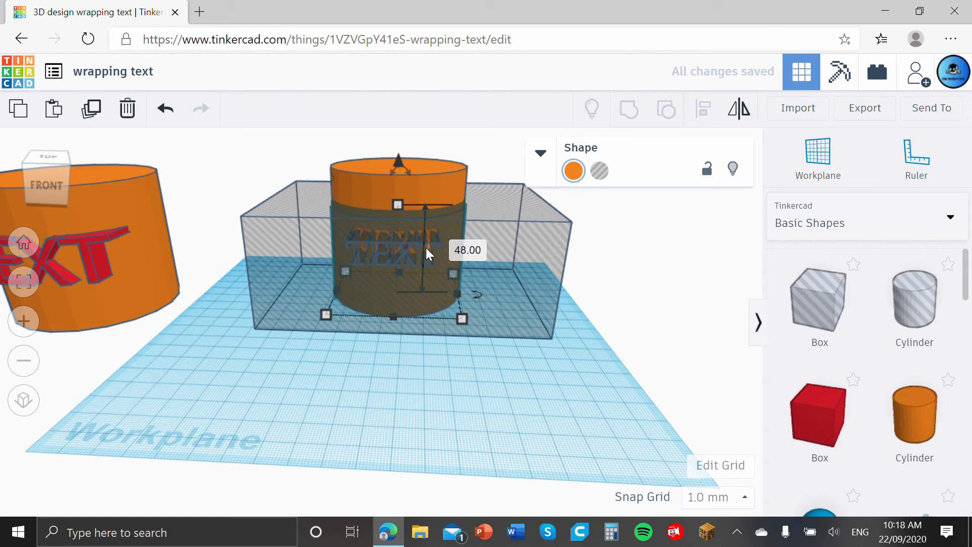
mouse_move(414, 223)
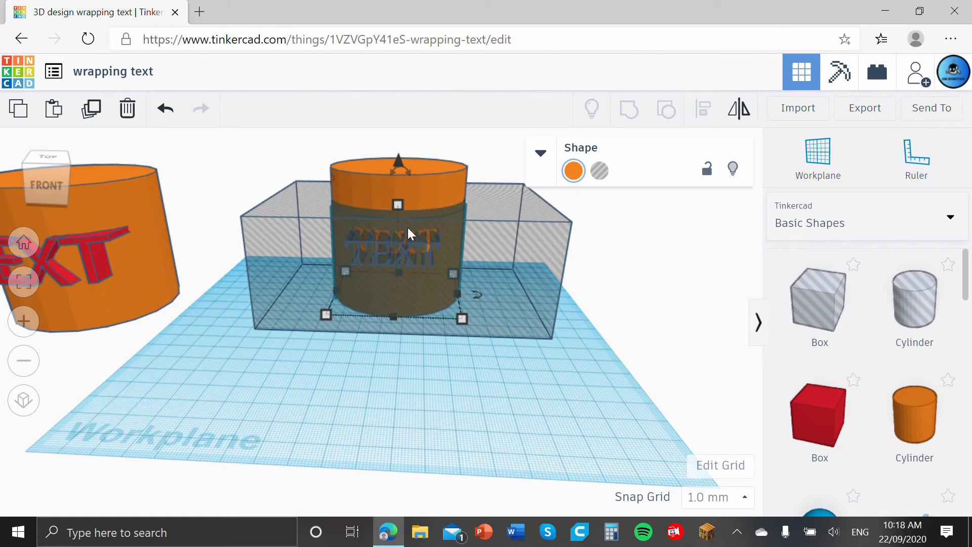
mouse_move(518, 242)
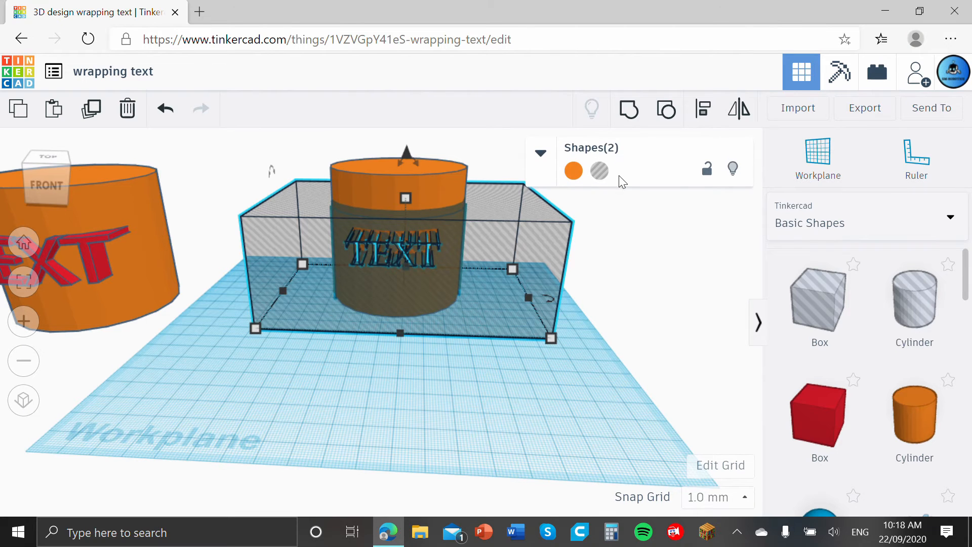
mouse_move(628, 110)
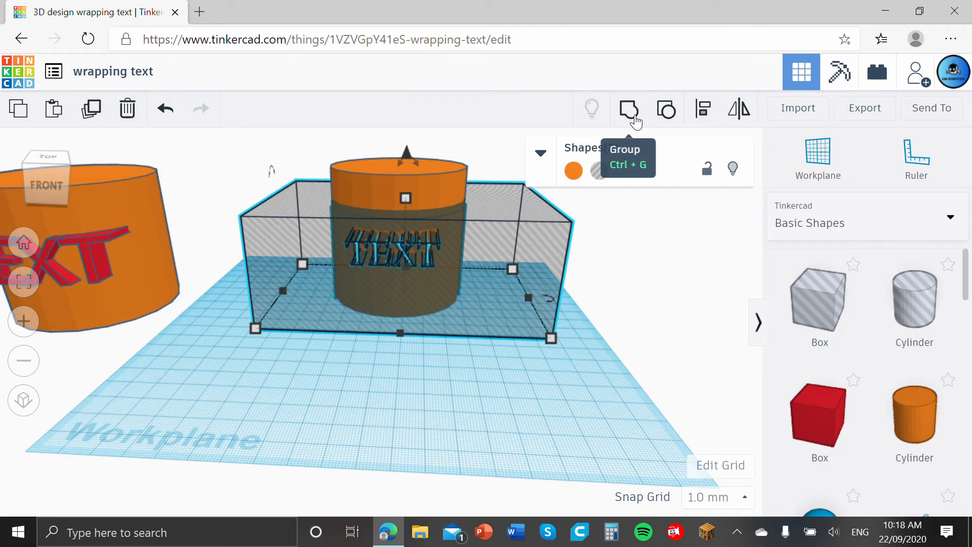
click(627, 111)
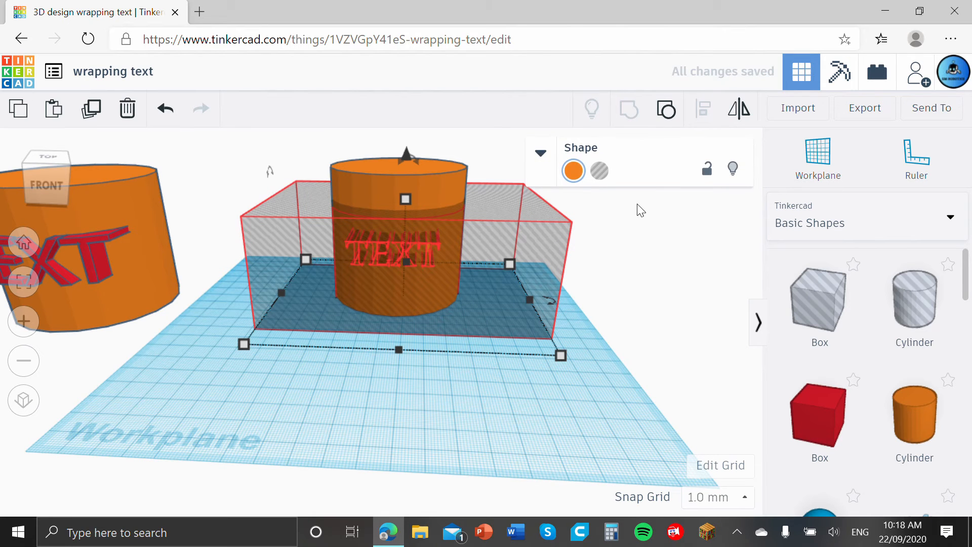
mouse_move(625, 291)
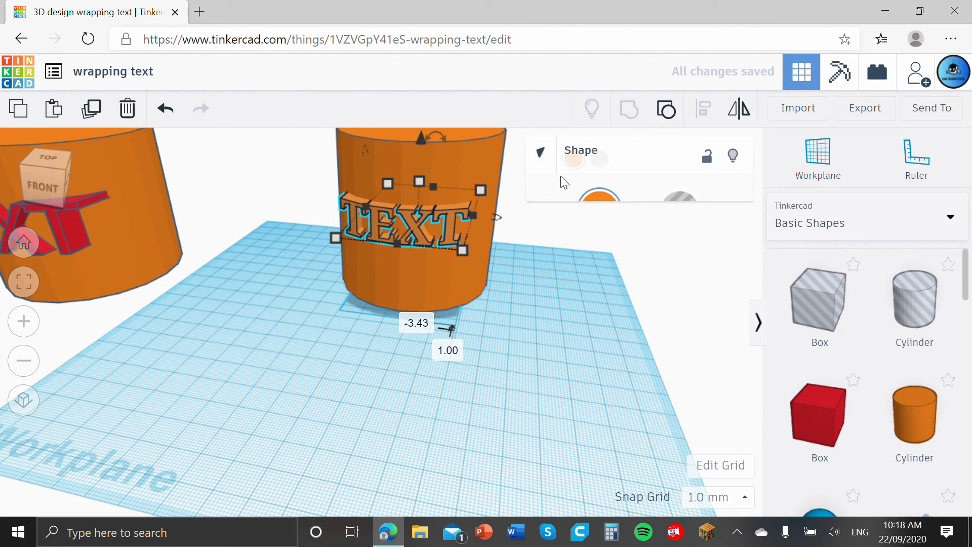
Set the TEXT lettering onto the cylinder surface and adjust its colour to match in orange.
click(539, 153)
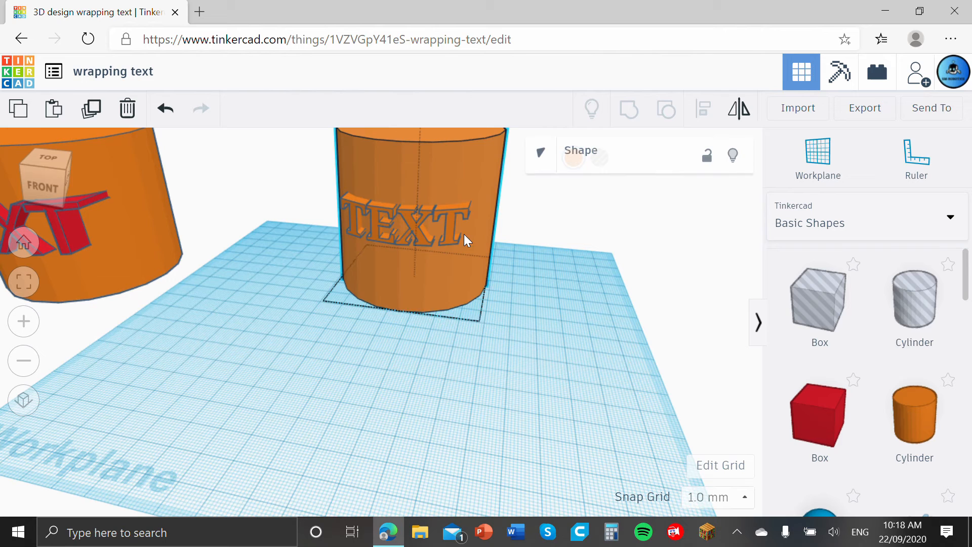
click(403, 222)
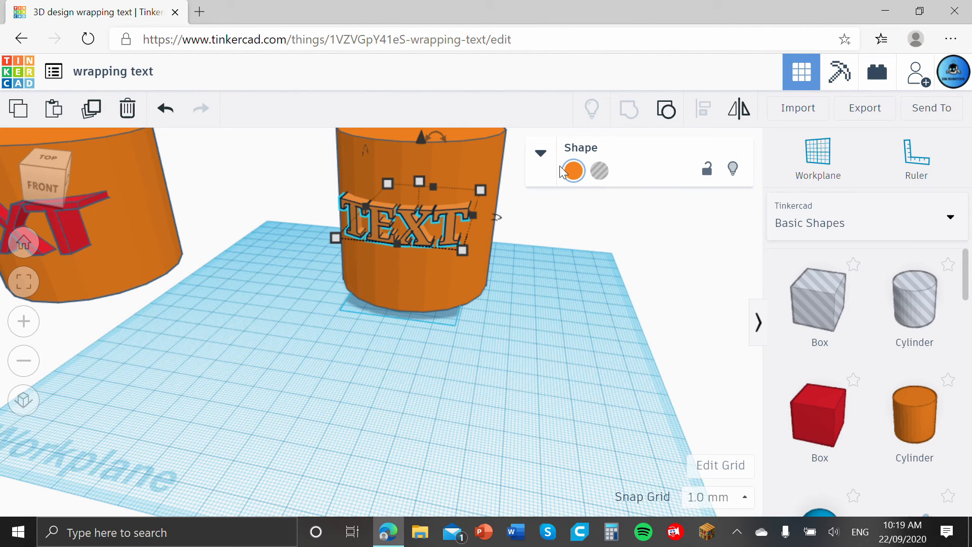
click(541, 153)
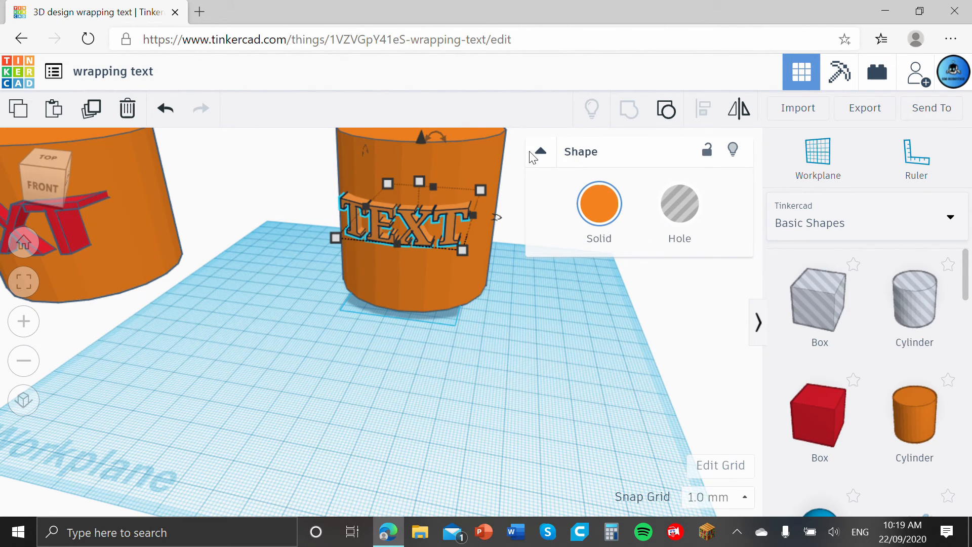
click(520, 248)
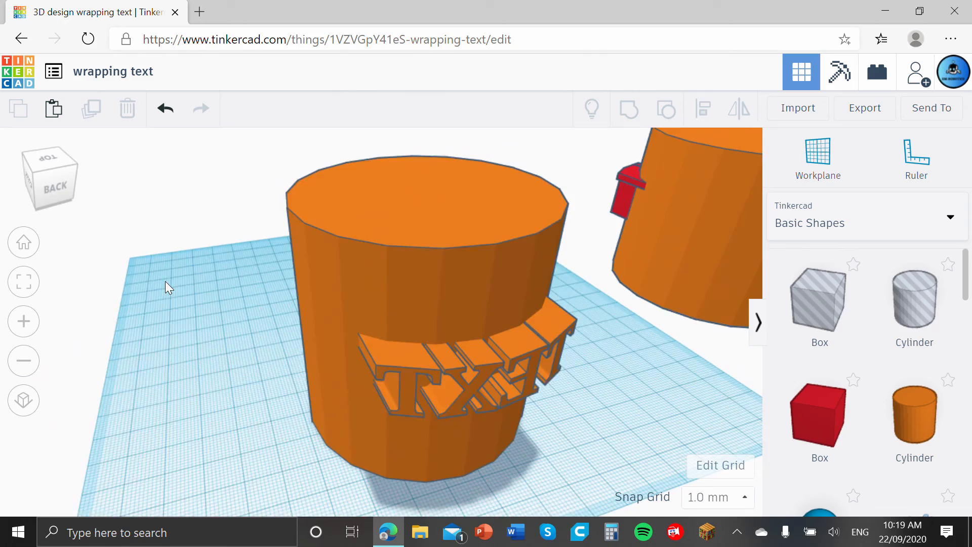
click(471, 359)
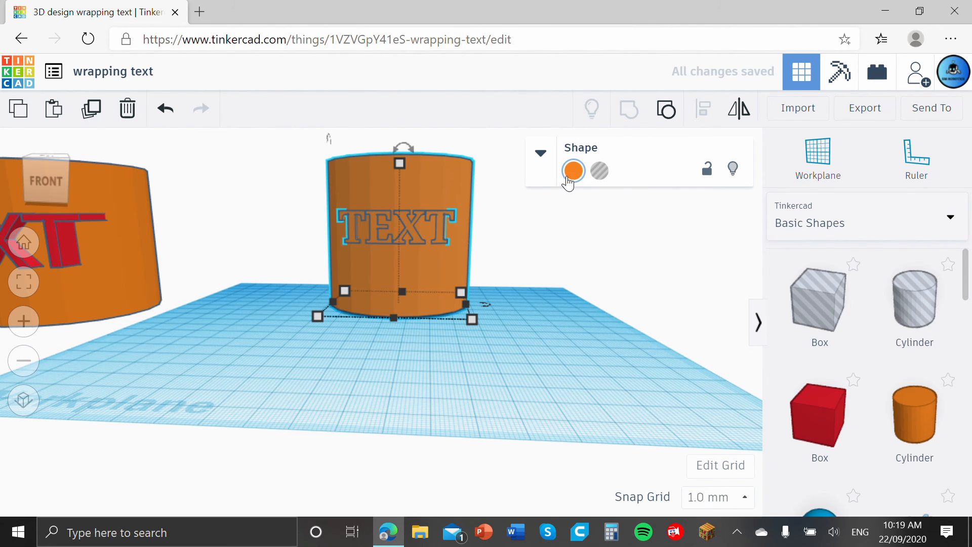
Recolour the wrapped TEXT lettering blue and view the finished cylinder beside the example.
click(573, 170)
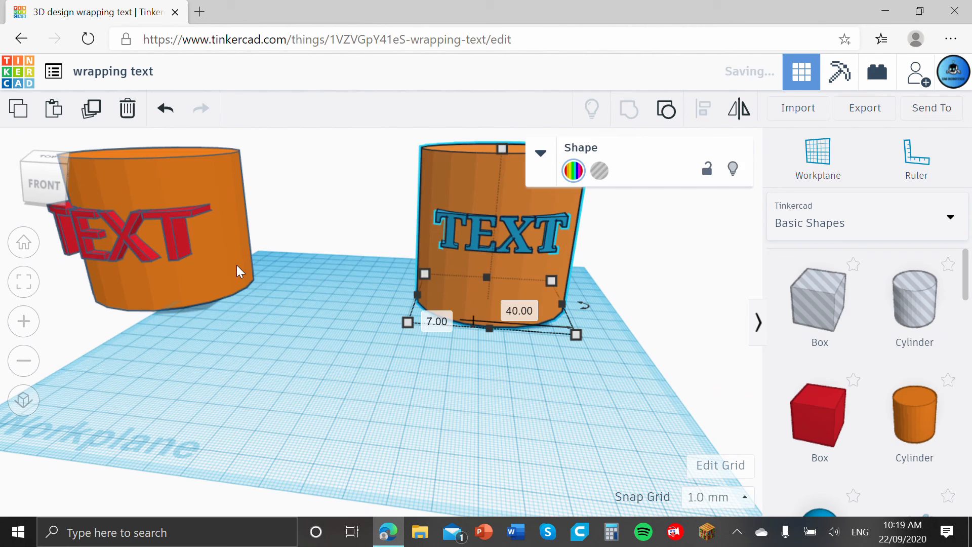
click(634, 292)
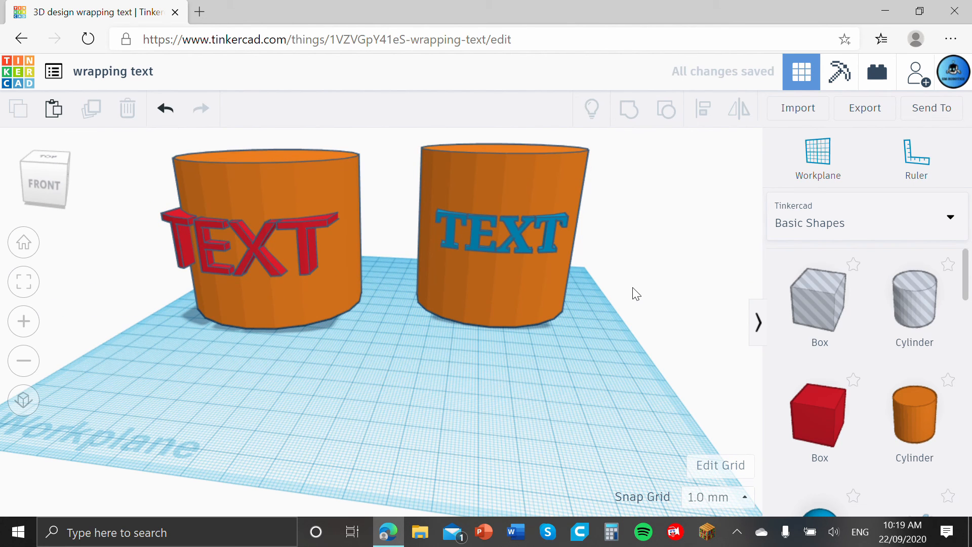
mouse_move(631, 294)
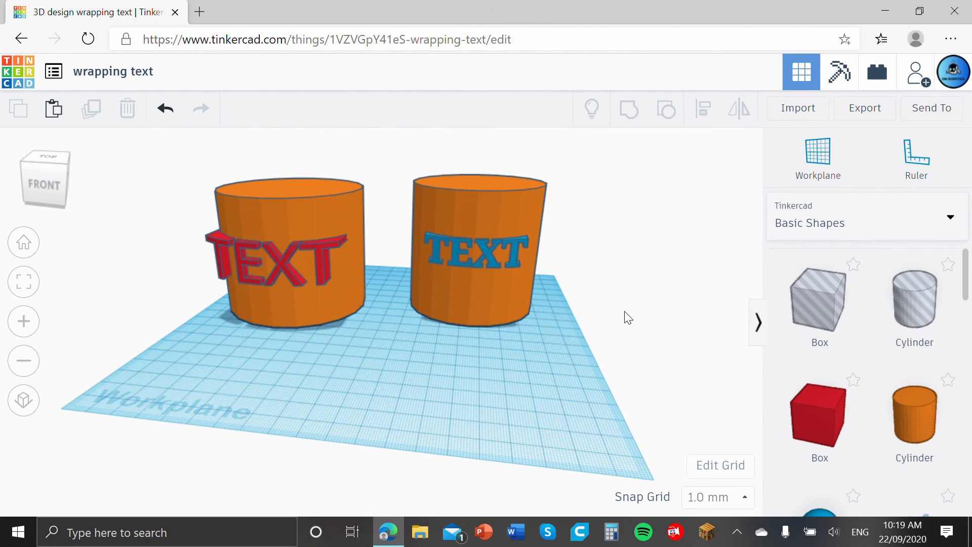
mouse_move(630, 325)
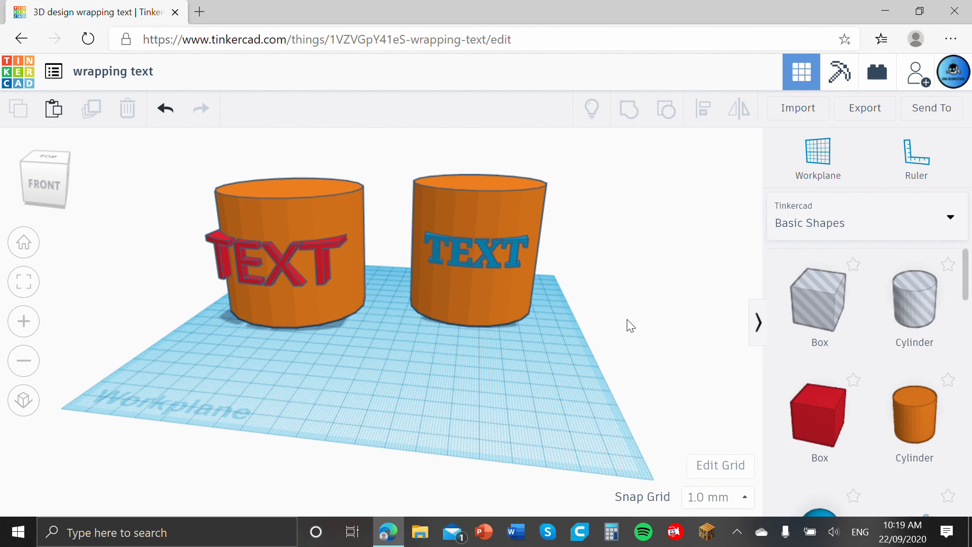
mouse_move(515, 361)
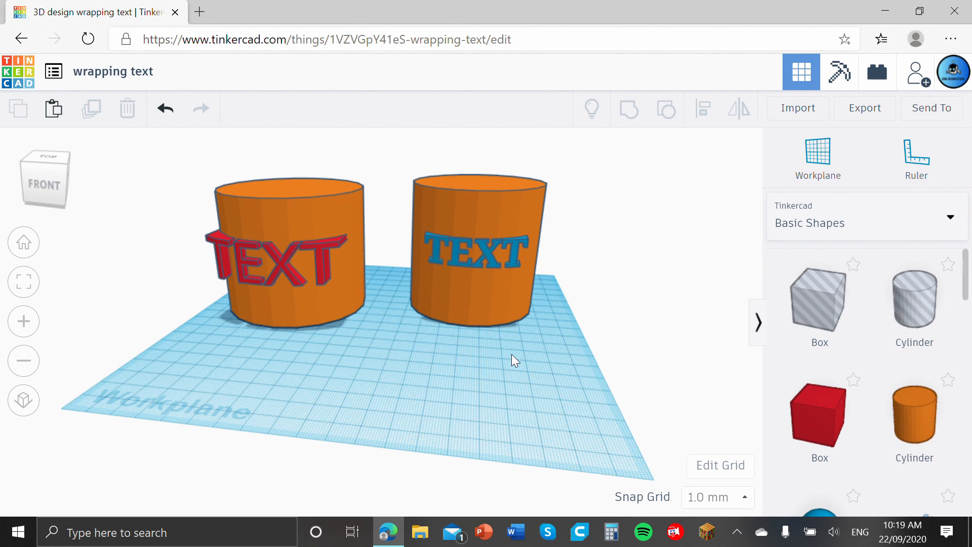